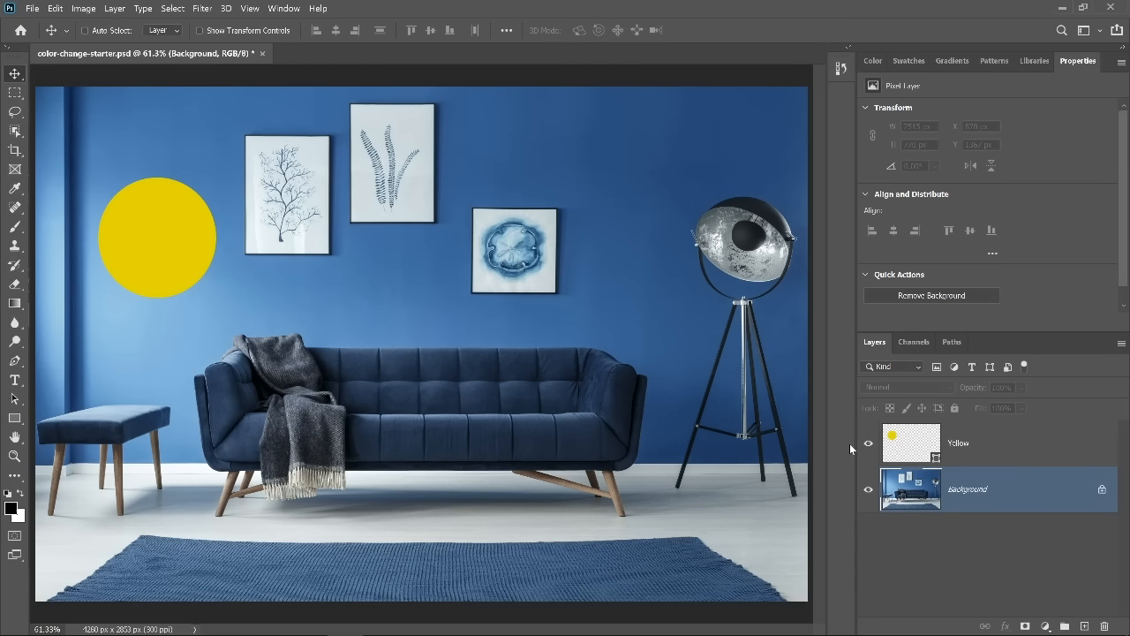
mouse_move(420, 404)
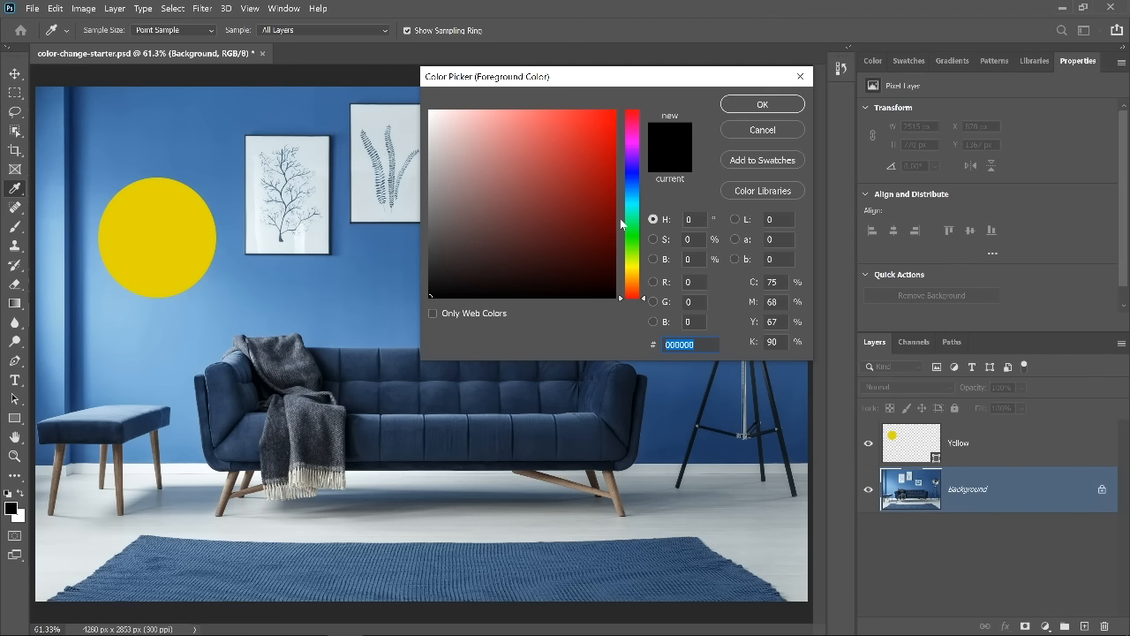
- Try dark red, teal and saturated blue in the Color Picker, then cancel without applying
left_click(590, 162)
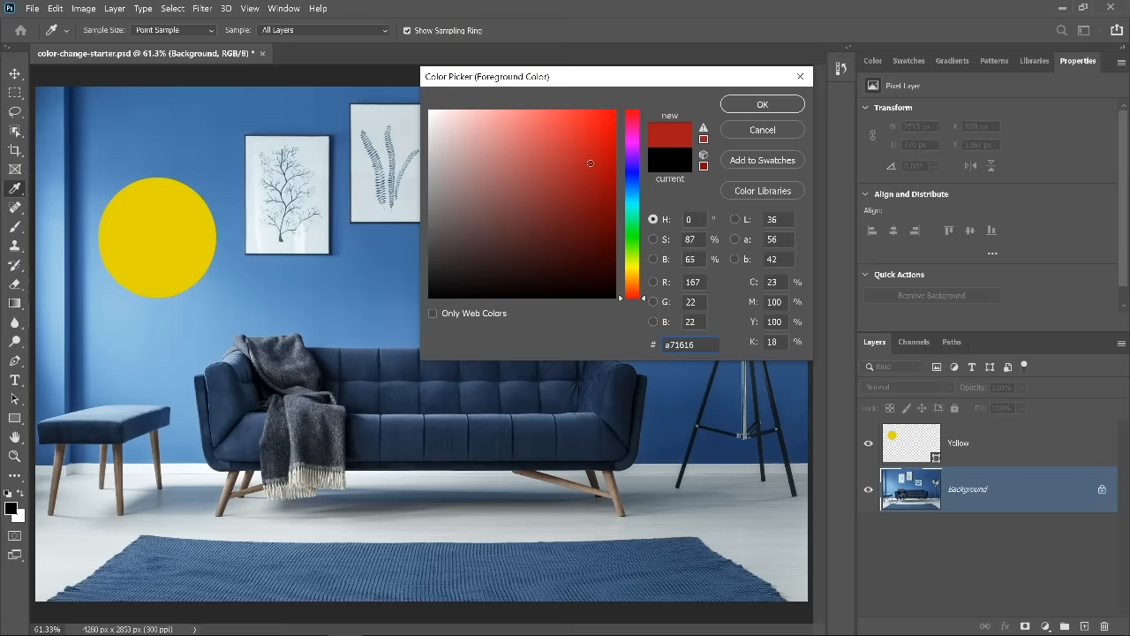
left_click(628, 212)
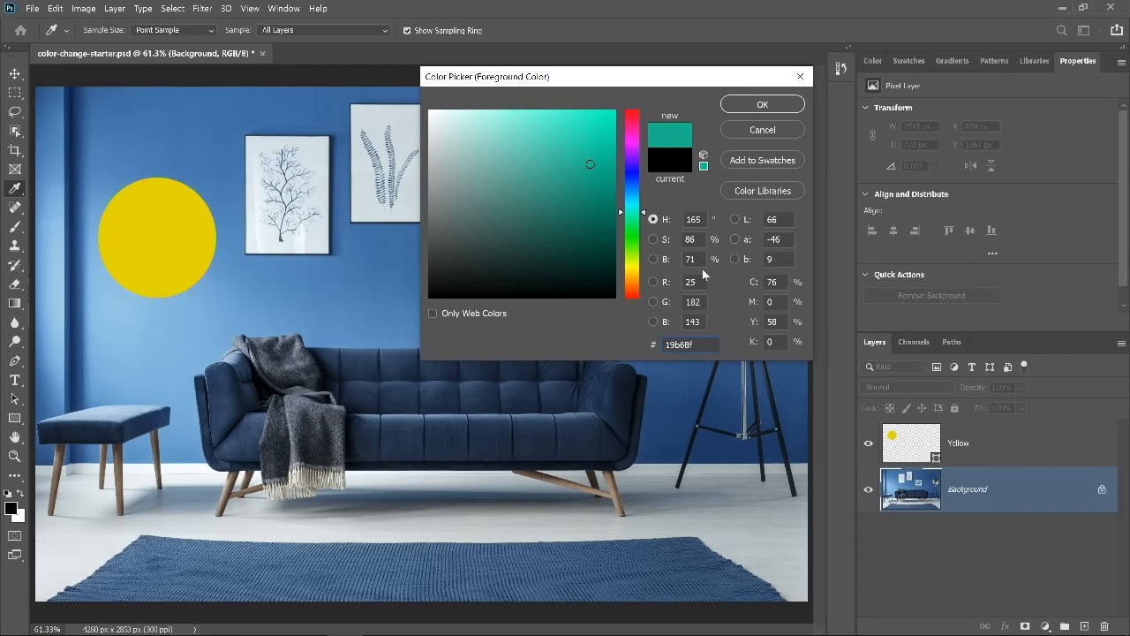
mouse_move(671, 251)
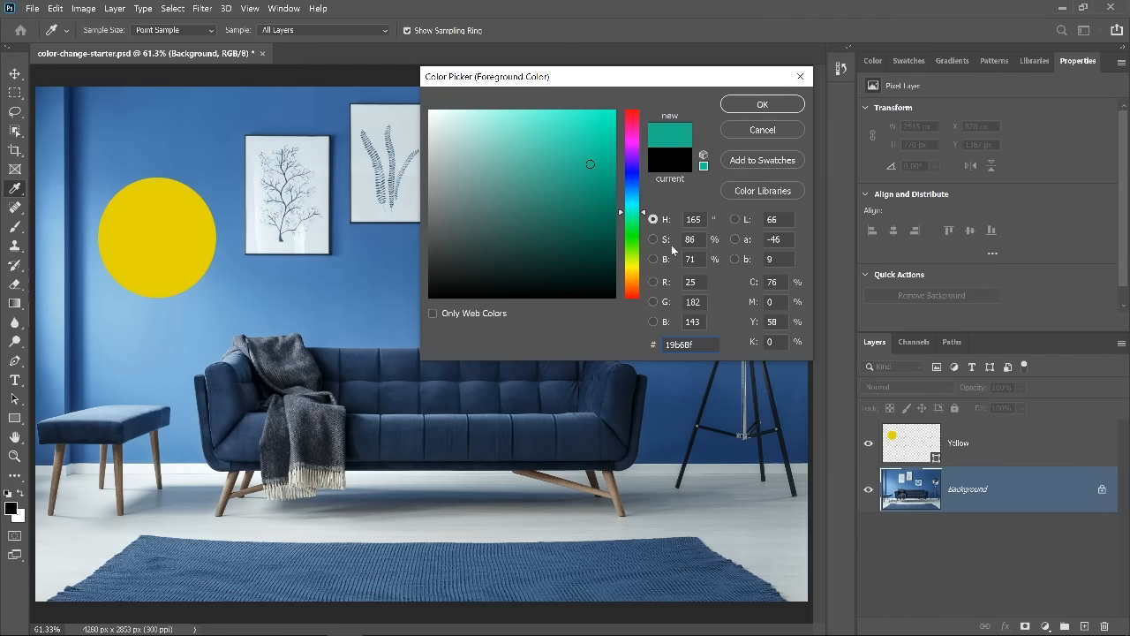
mouse_move(675, 272)
type("d2d2d2")
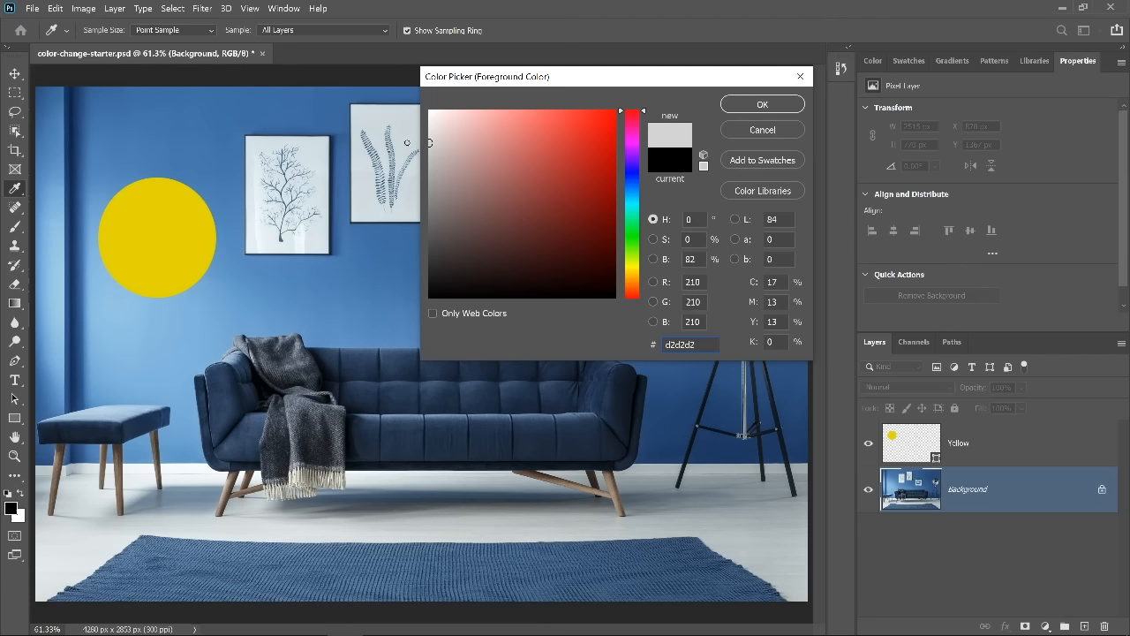
left_click(438, 297)
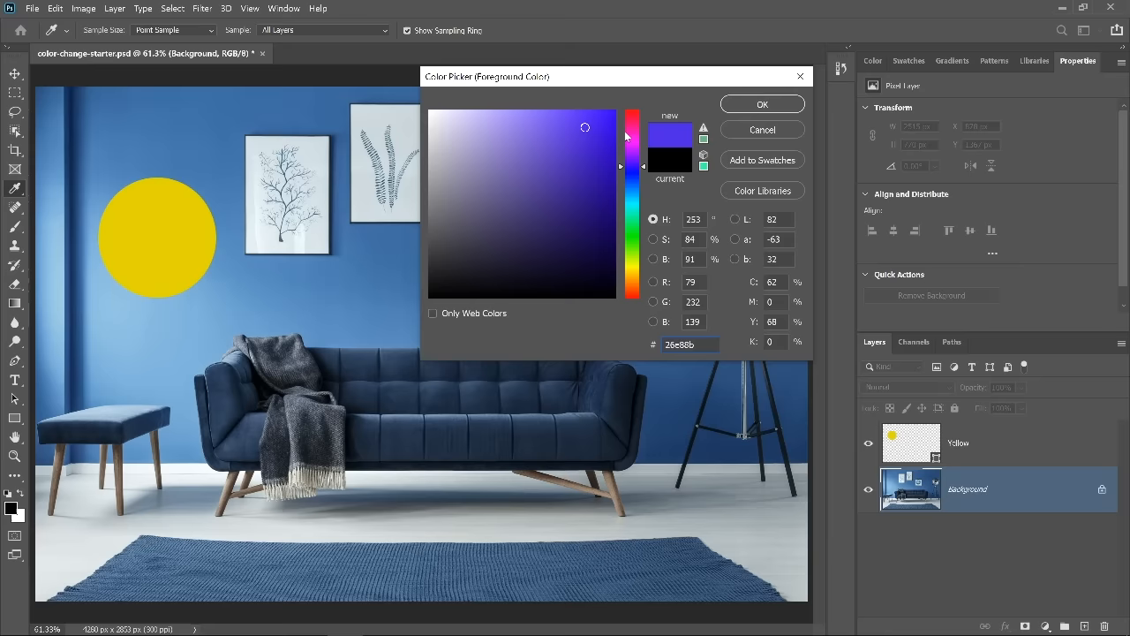
left_click(761, 130)
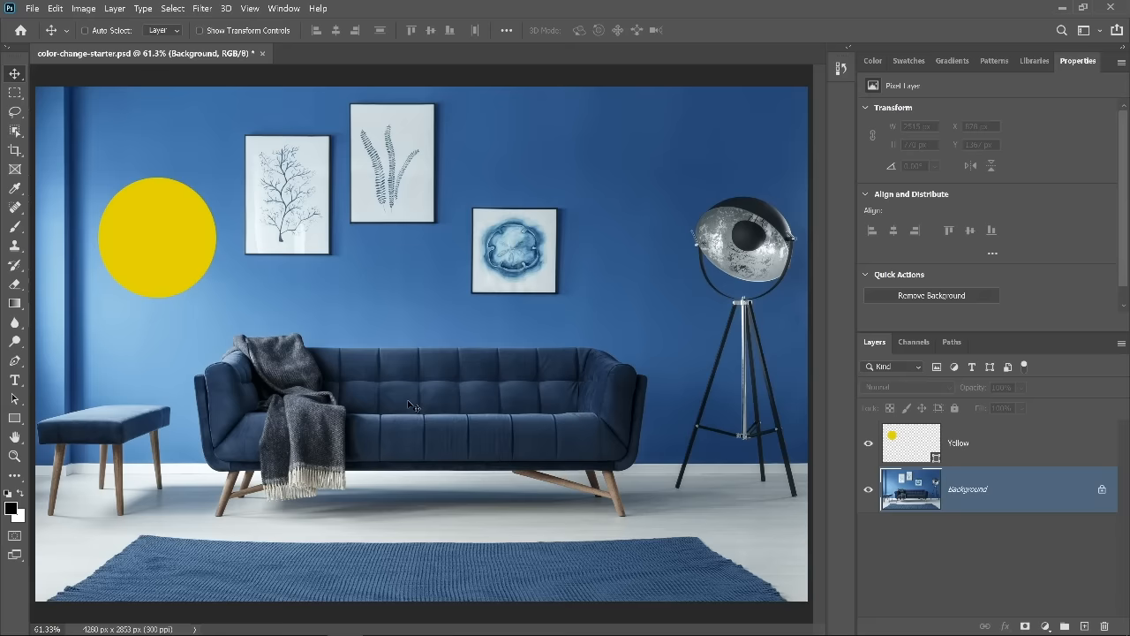
- Select the couch with the Object Selection tool and make a couch-masked group from it
left_click(14, 130)
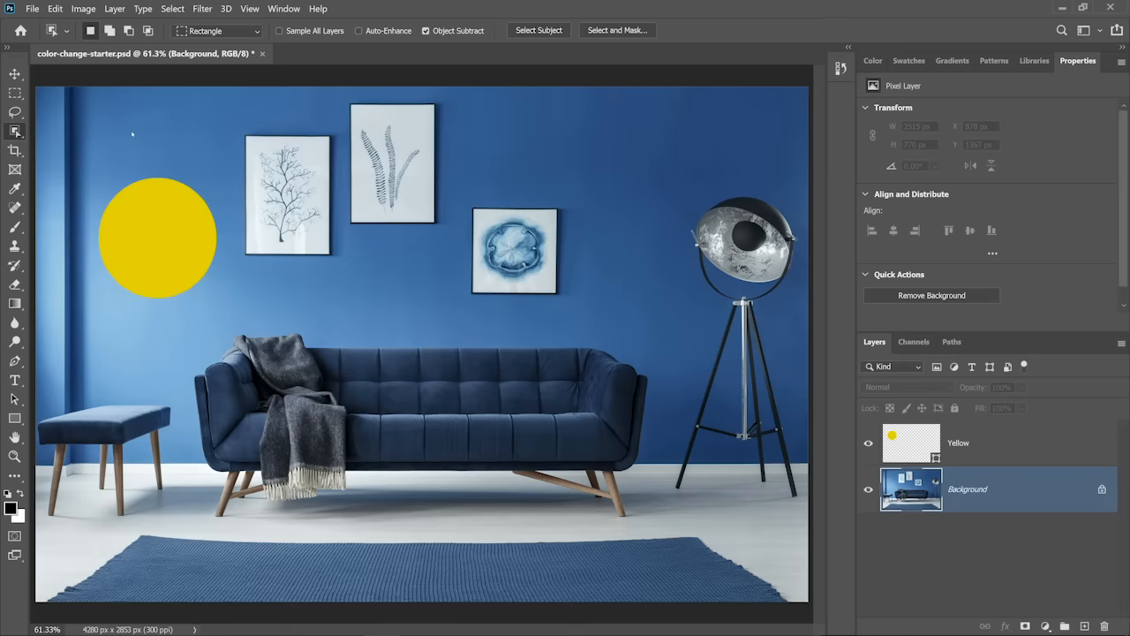
left_click_drag(194, 334, 657, 477)
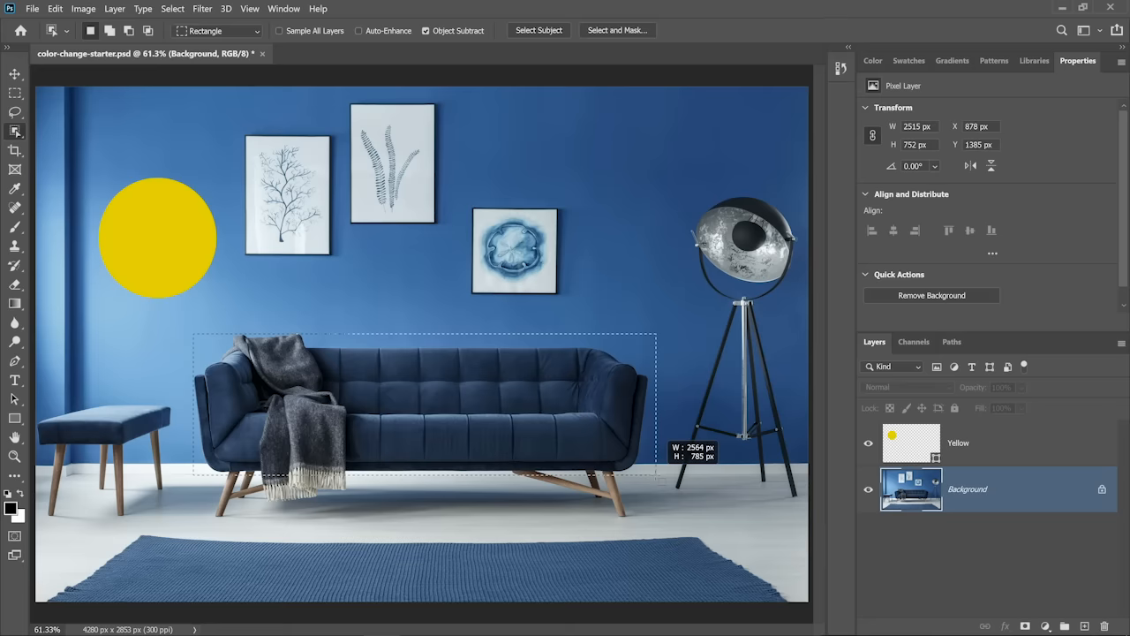
left_click(539, 30)
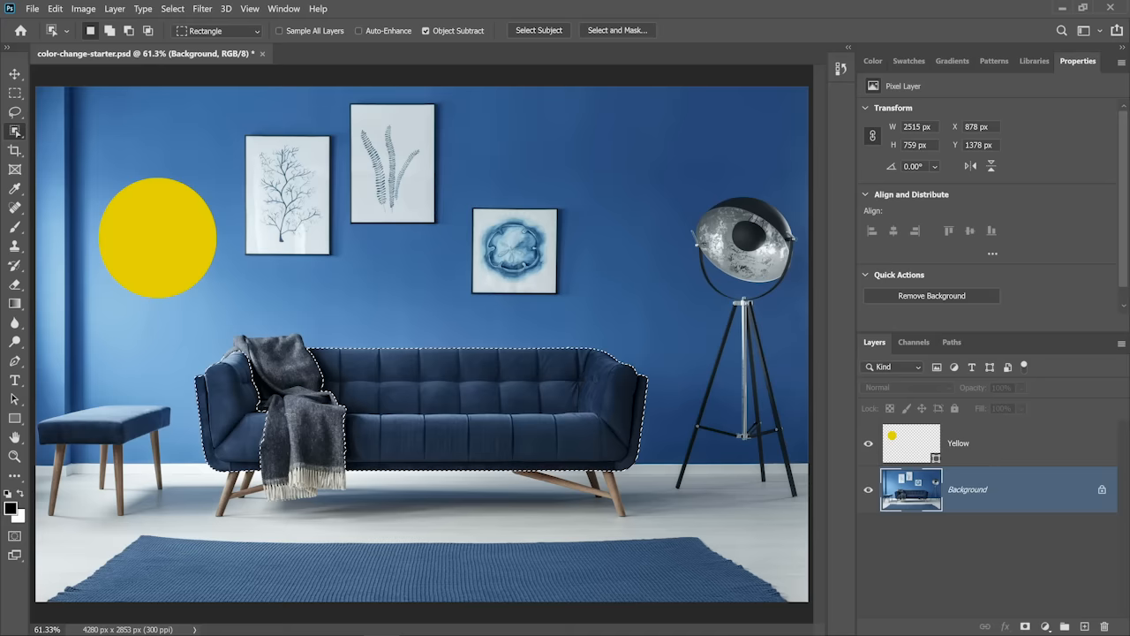
left_click(1024, 625)
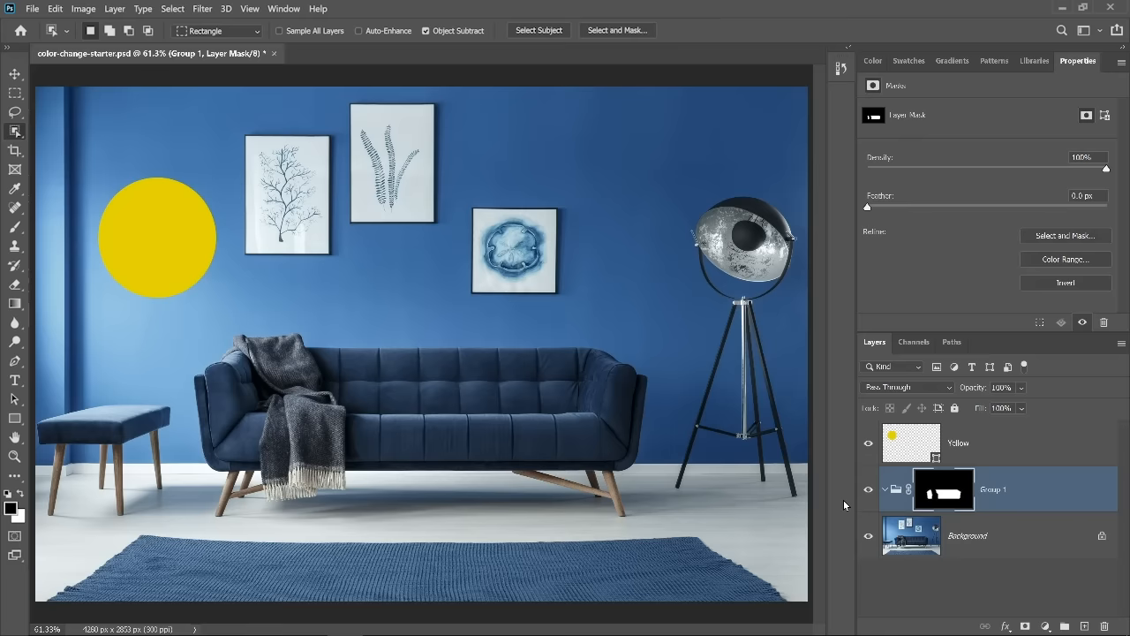
- Add a Solid Color fill in the group sampled from the reference circle's yellow
left_click(1046, 626)
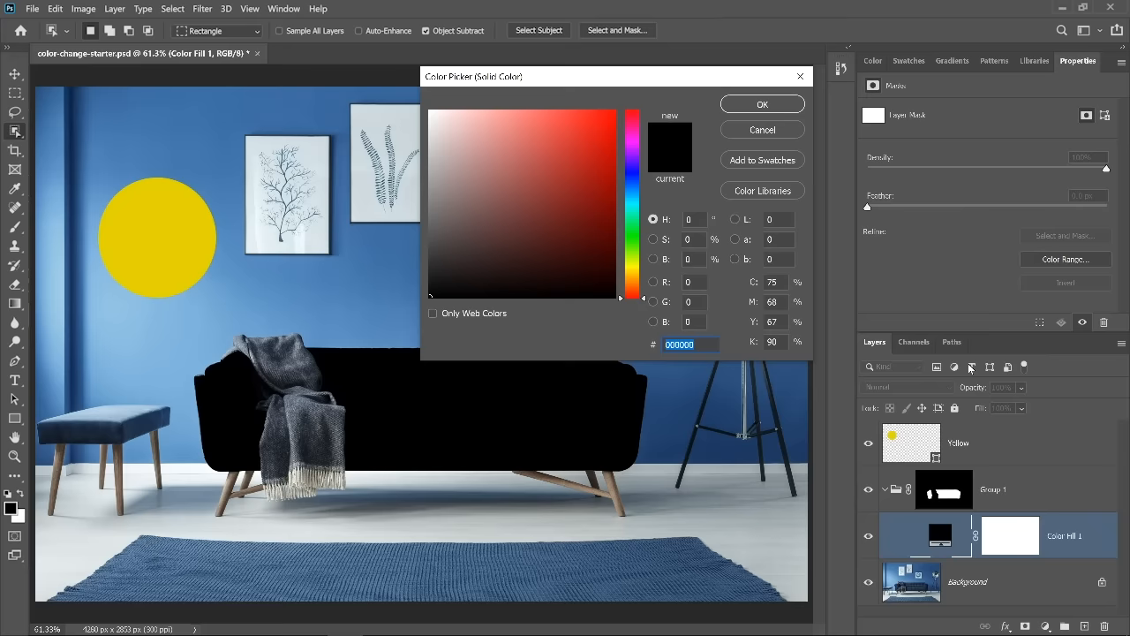
left_click(761, 102)
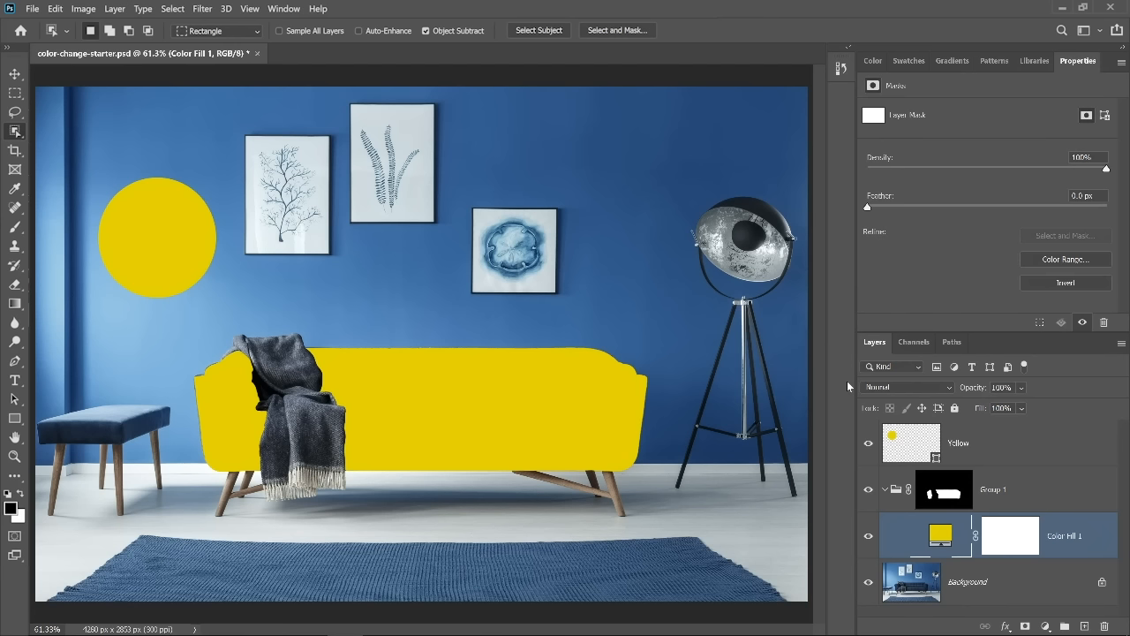
mouse_move(599, 332)
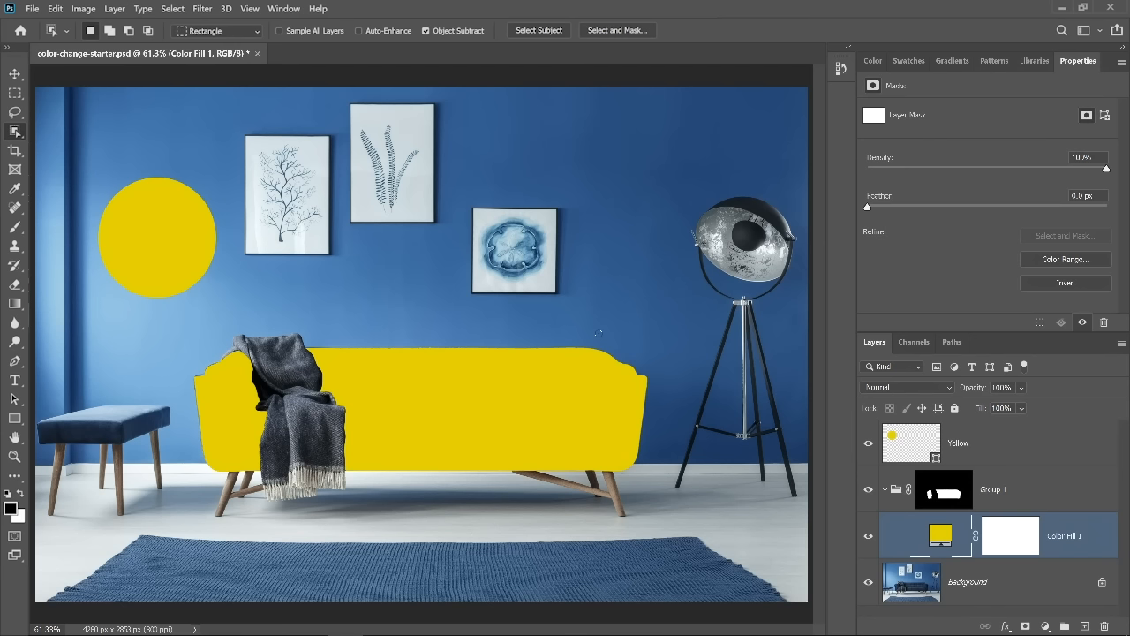
mouse_move(597, 333)
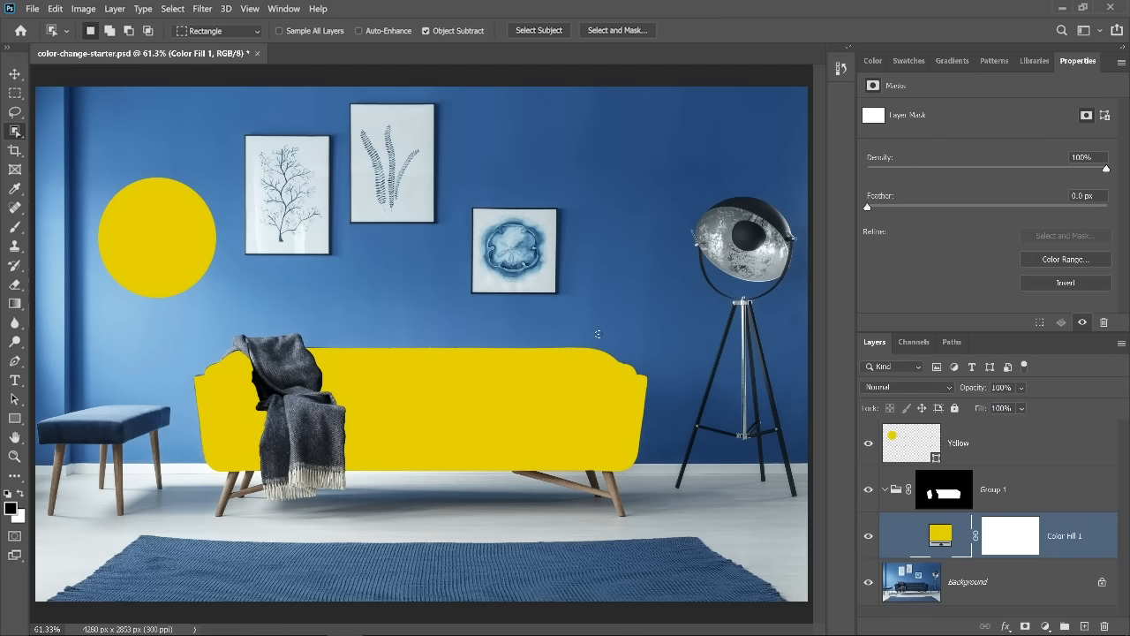
- Change the fill layer's blend mode from Normal to Hue, then to Color
left_click(904, 387)
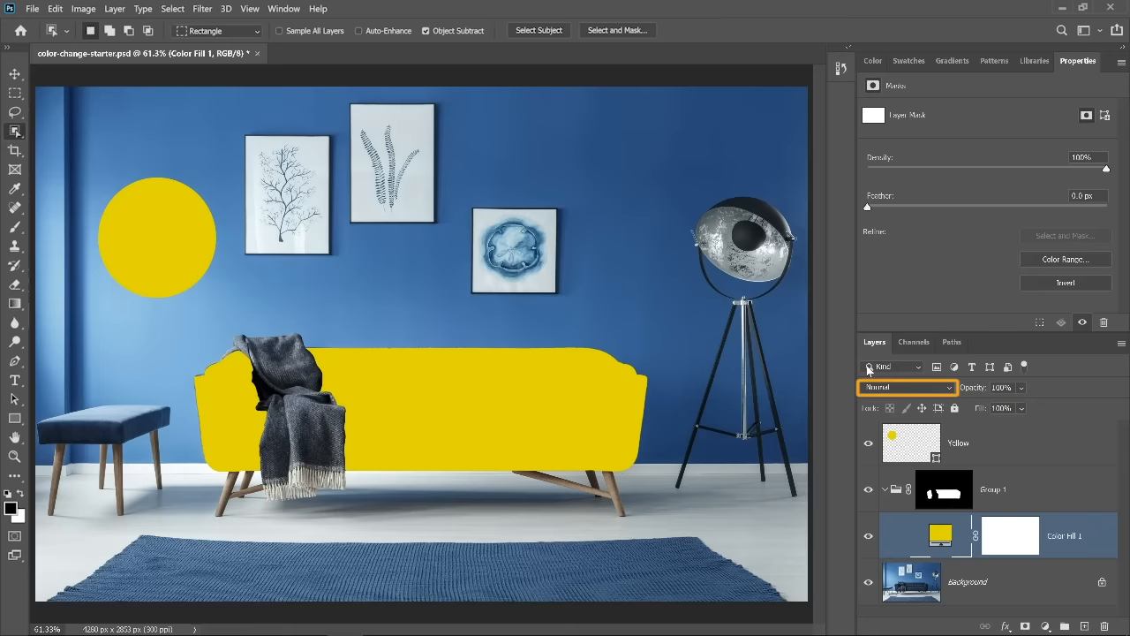
left_click(901, 386)
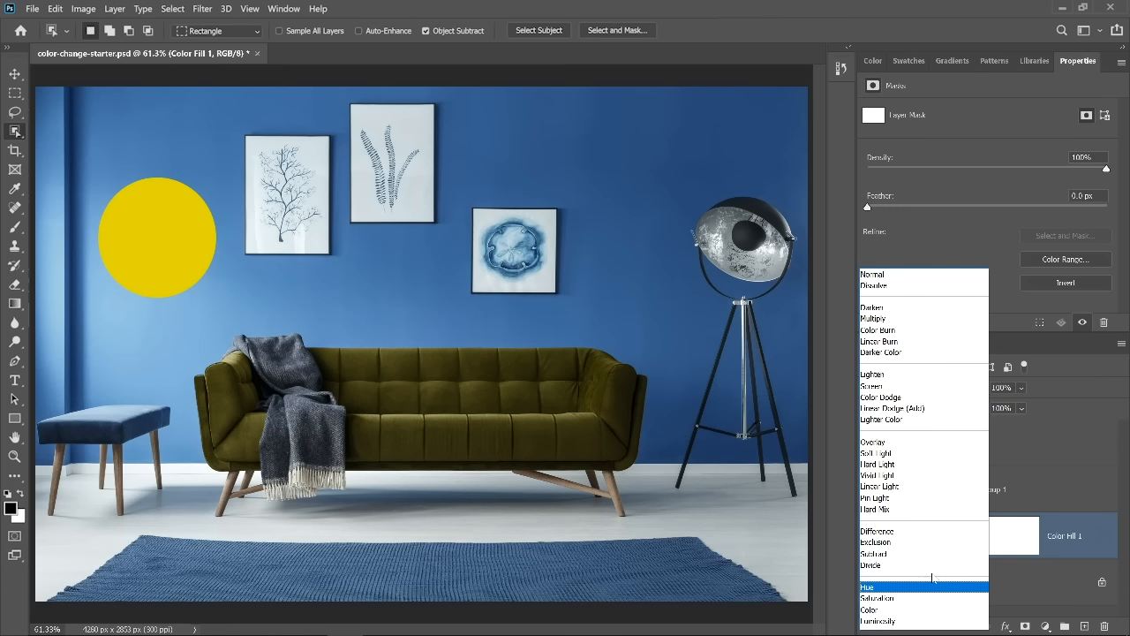
mouse_move(934, 592)
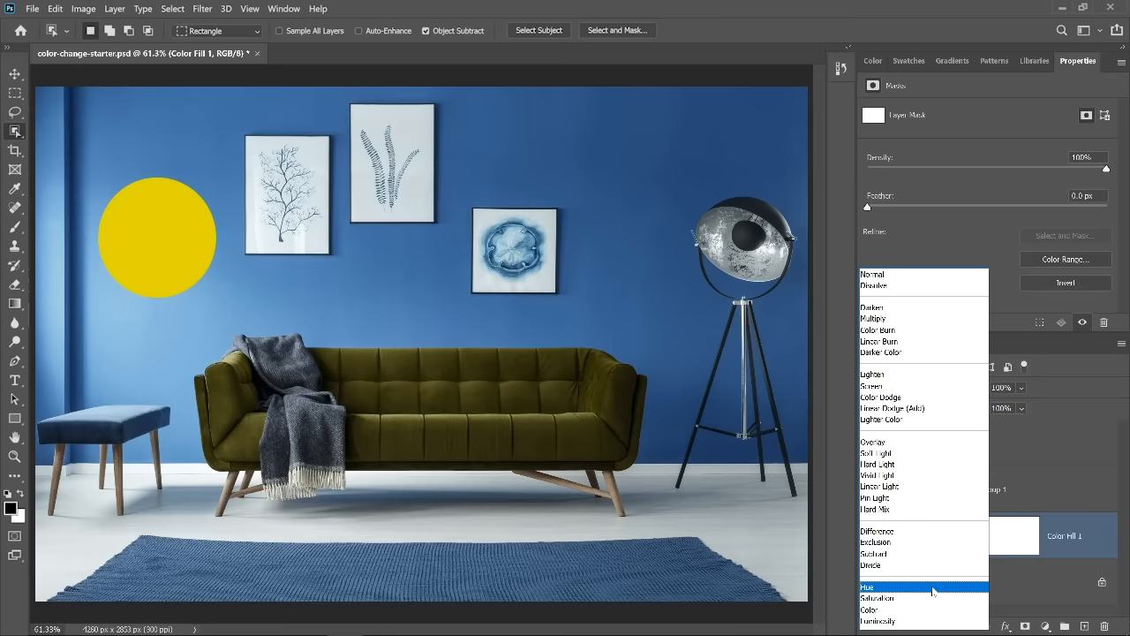
mouse_move(923, 609)
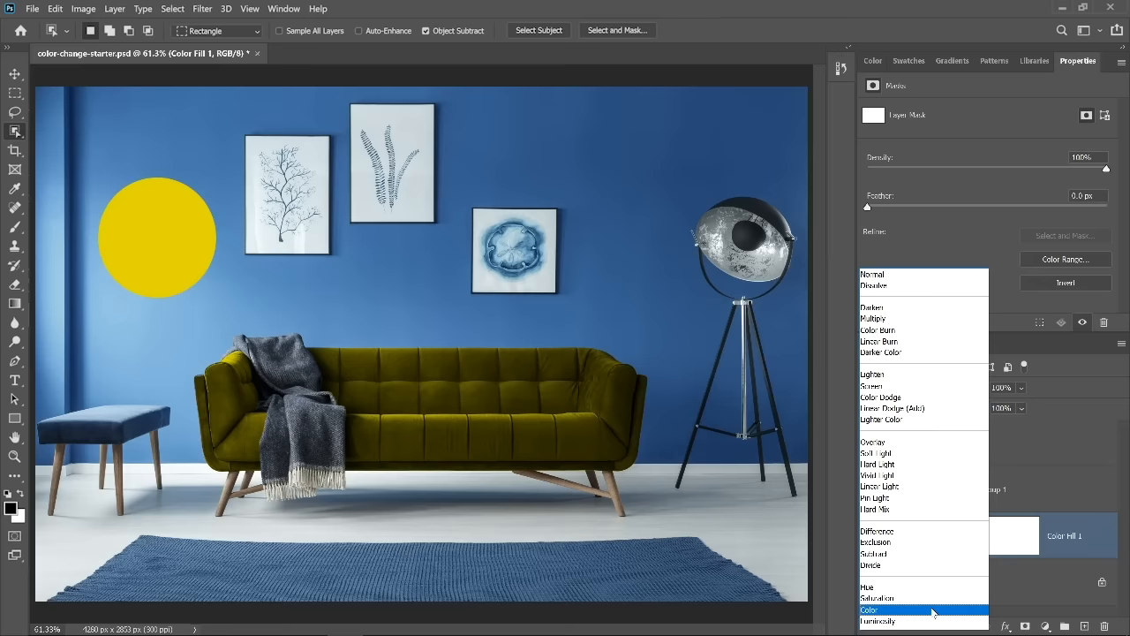
left_click(868, 609)
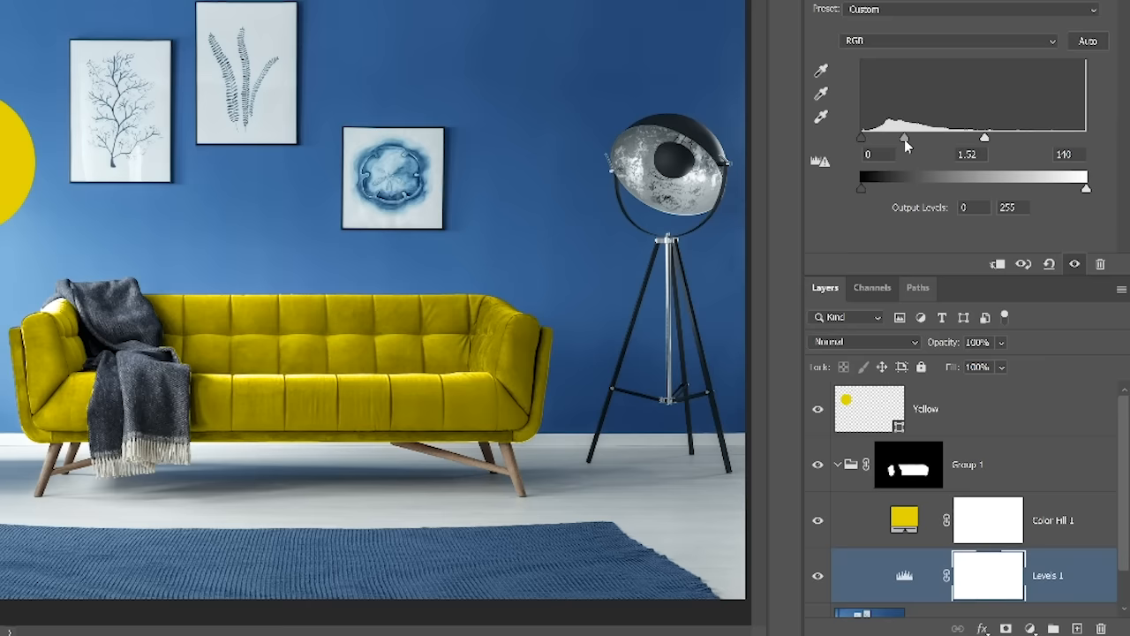
- Raise the Levels midtones to about 1.52 so the couch yellow matches the reference
left_click_drag(1086, 187, 1067, 188)
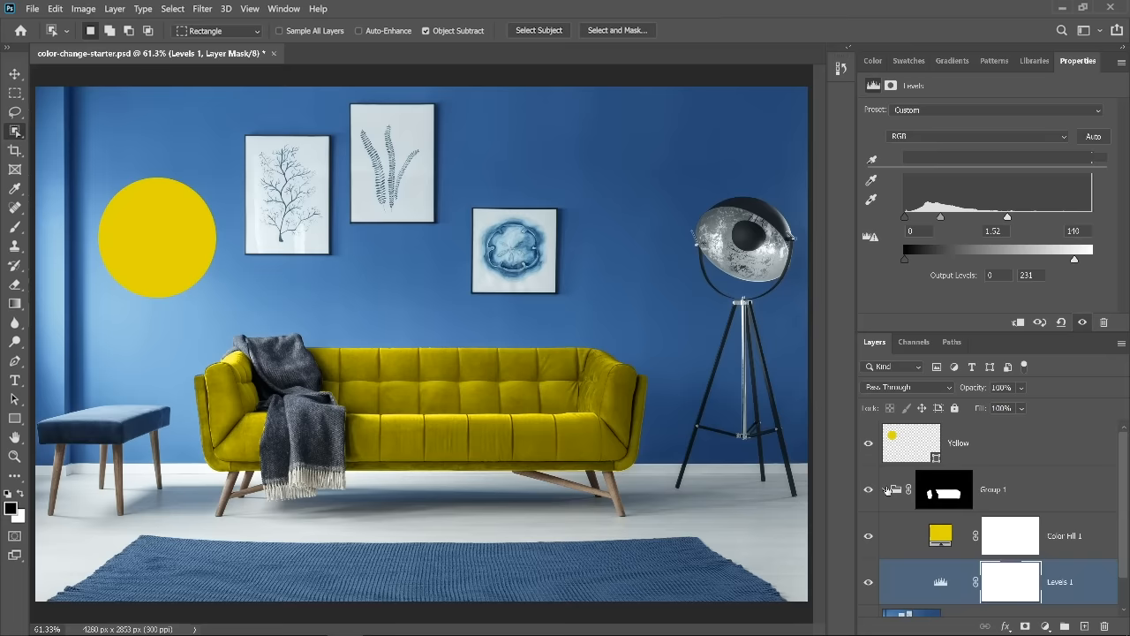
- Hide Group 1 and colorize the couch with a masked Hue/Saturation layer at Hue 61, Saturation 80
left_click(992, 489)
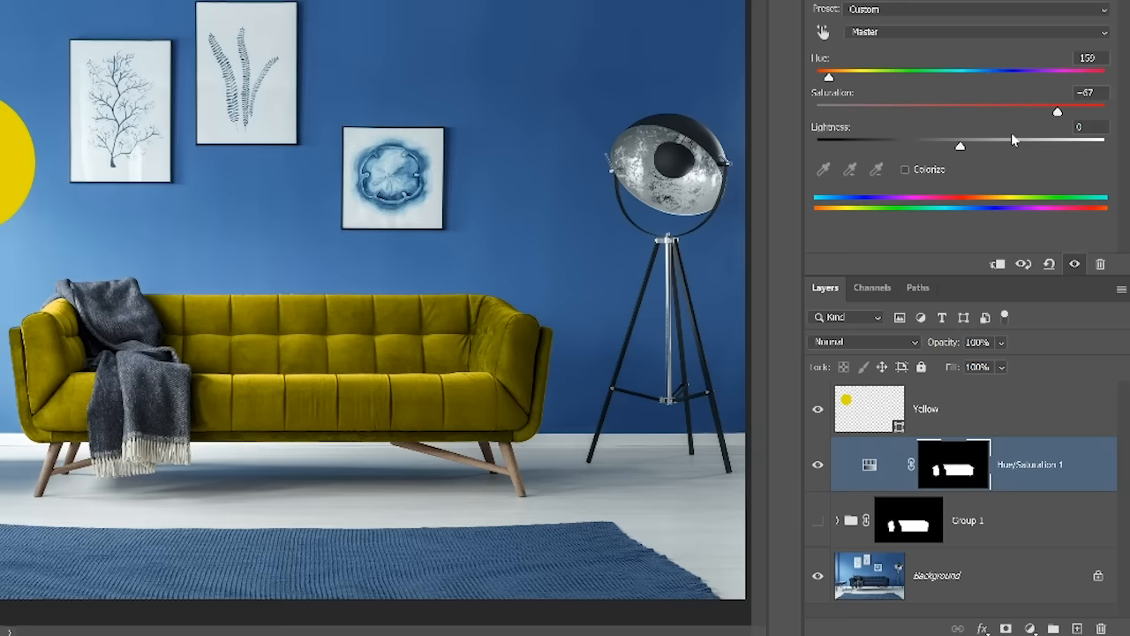
left_click_drag(961, 145, 1039, 145)
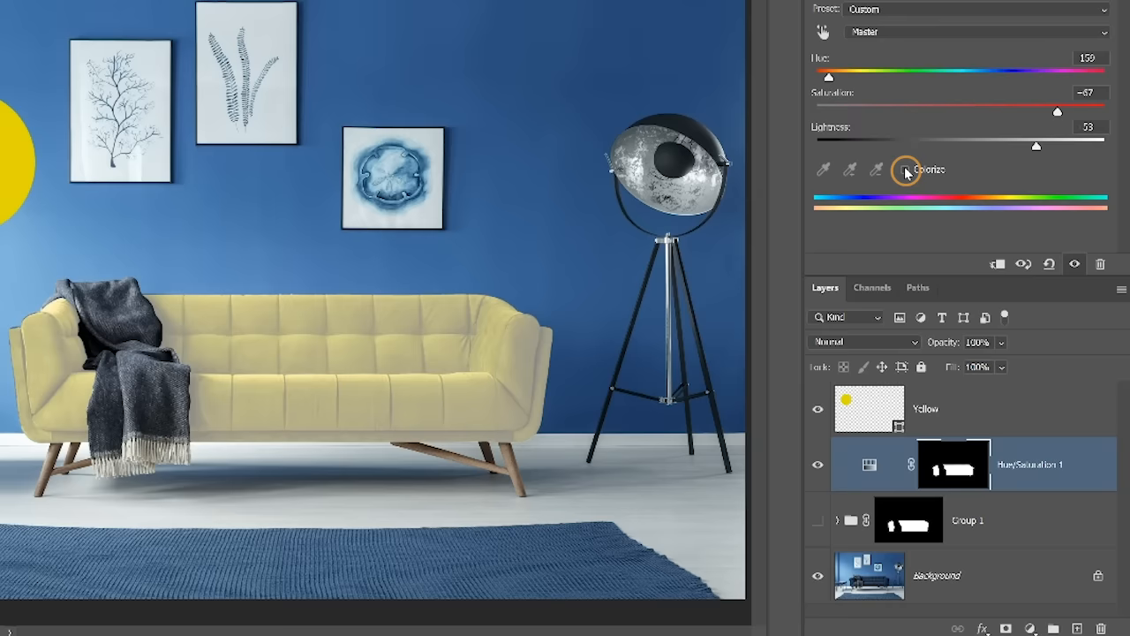
left_click(904, 169)
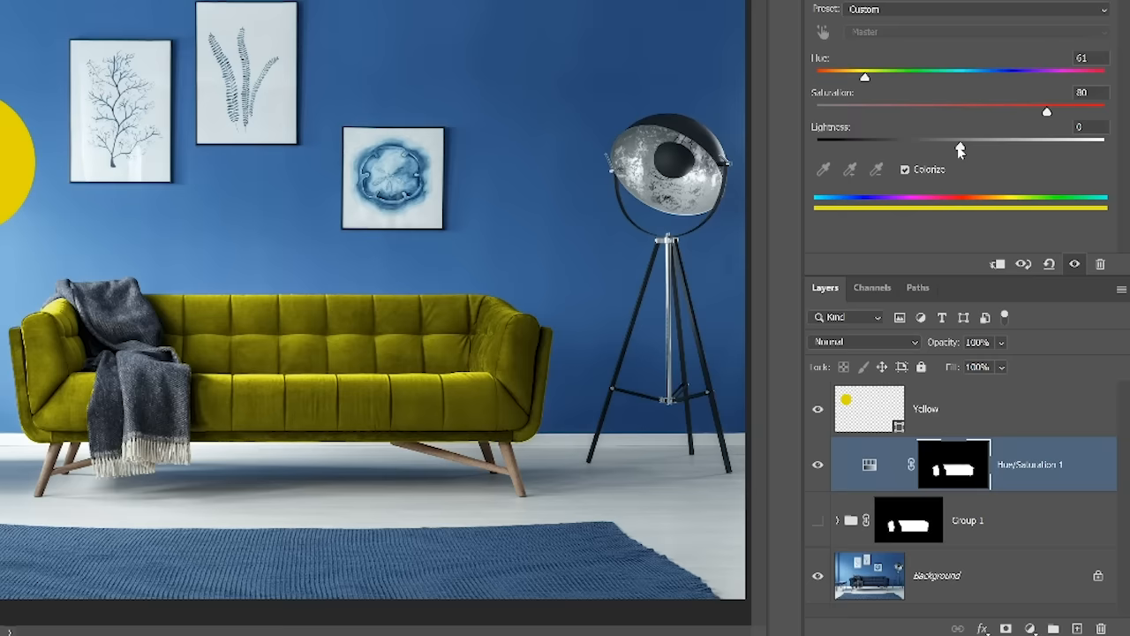